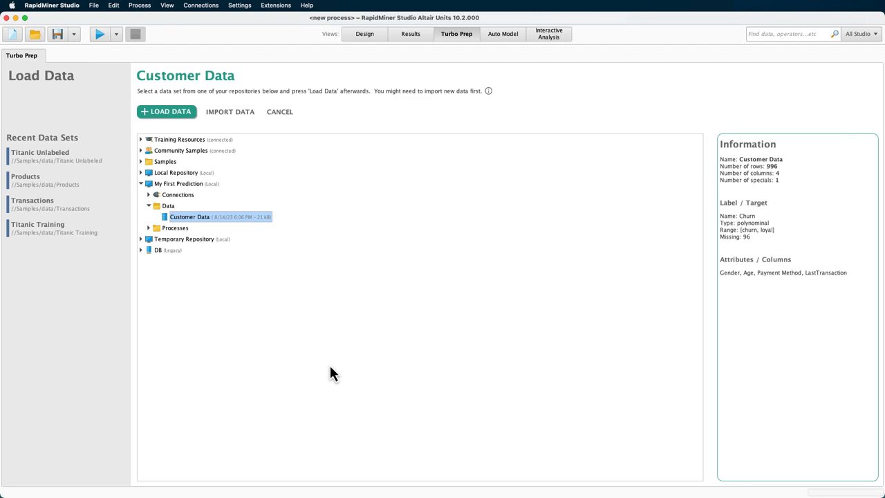
mouse_move(230, 110)
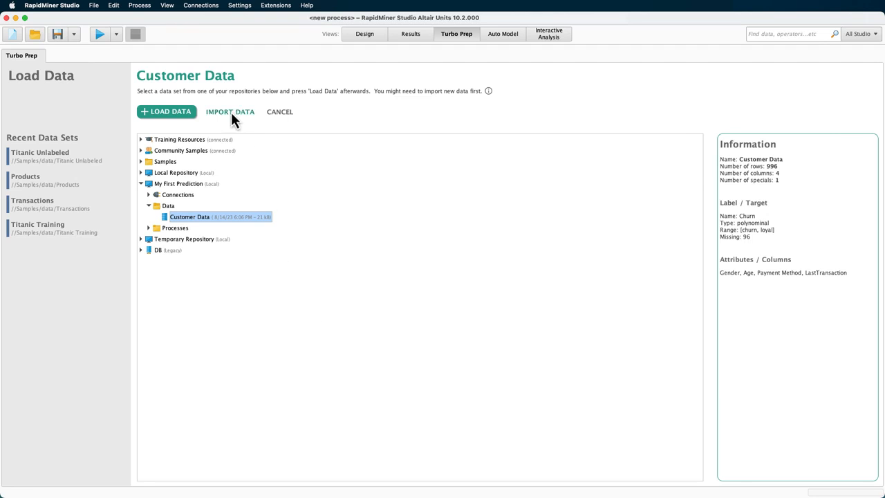
Load the selected Customer Data set into Turbo Prep (996 rows, five columns) after dismissing the import dialog
left_click(230, 110)
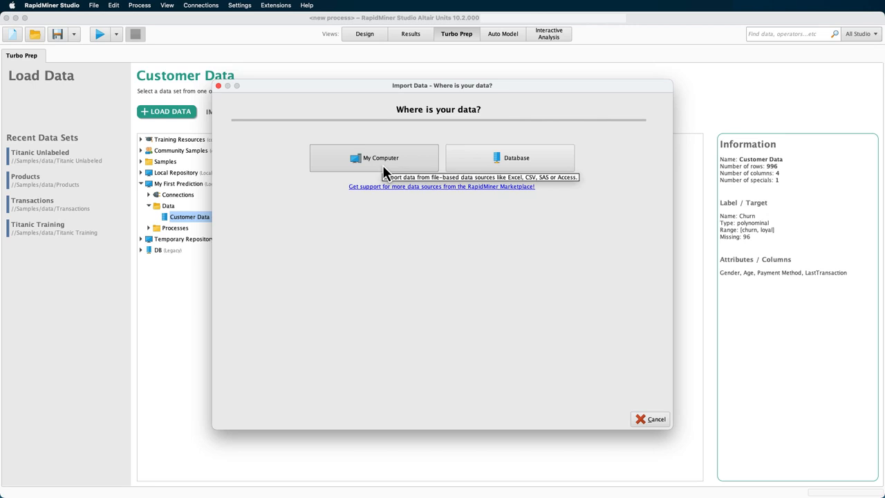
left_click(655, 419)
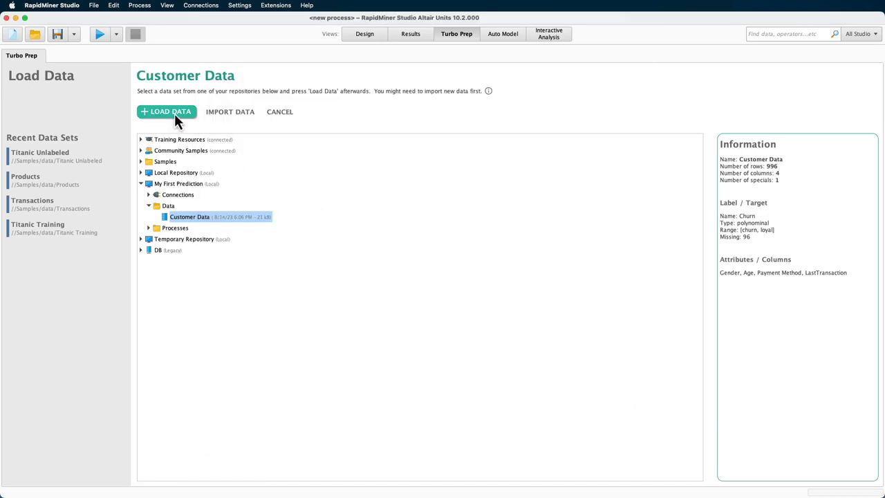
left_click(166, 110)
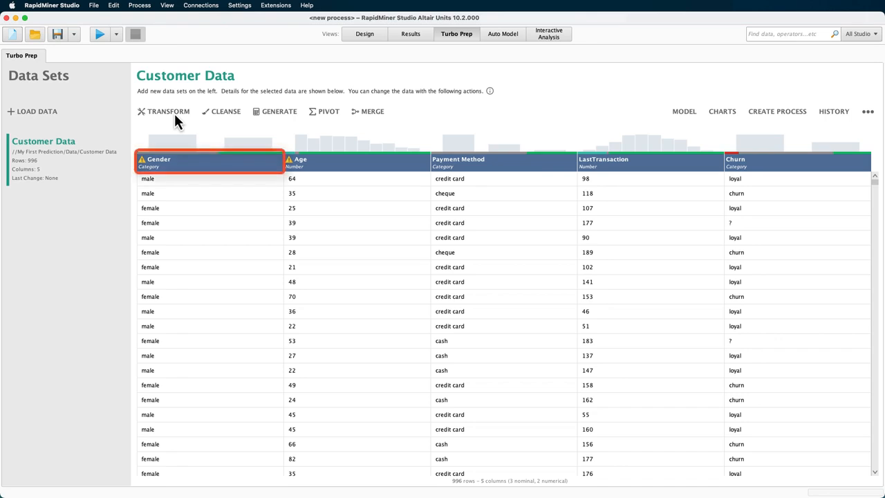
left_click(503, 163)
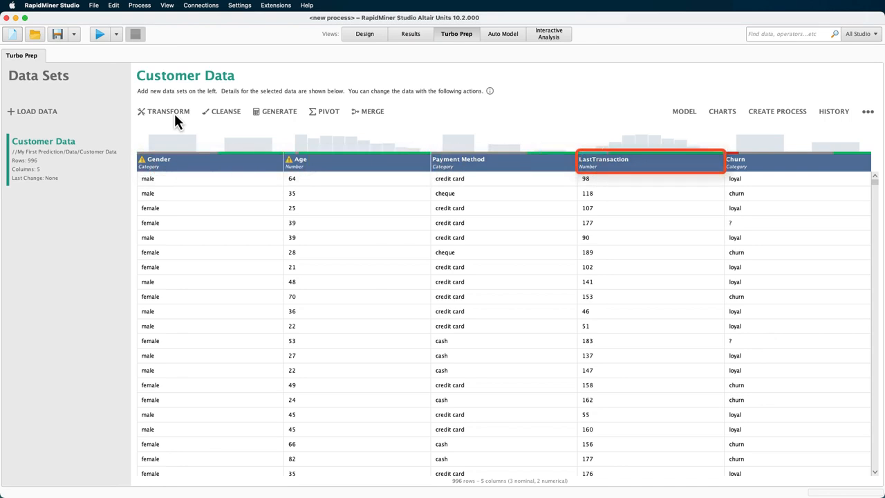
left_click(797, 162)
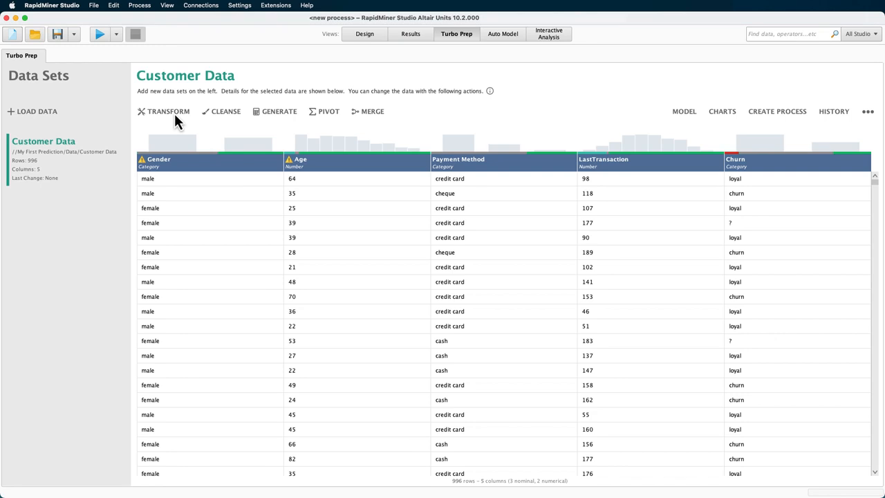
Filter Customer Data to rows where Churn is not missing, leaving 900 rows
left_click(169, 111)
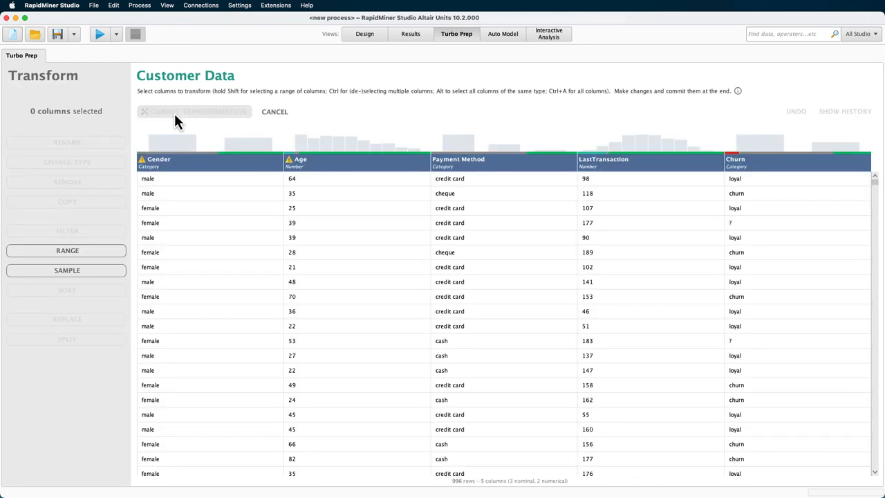
mouse_move(302, 159)
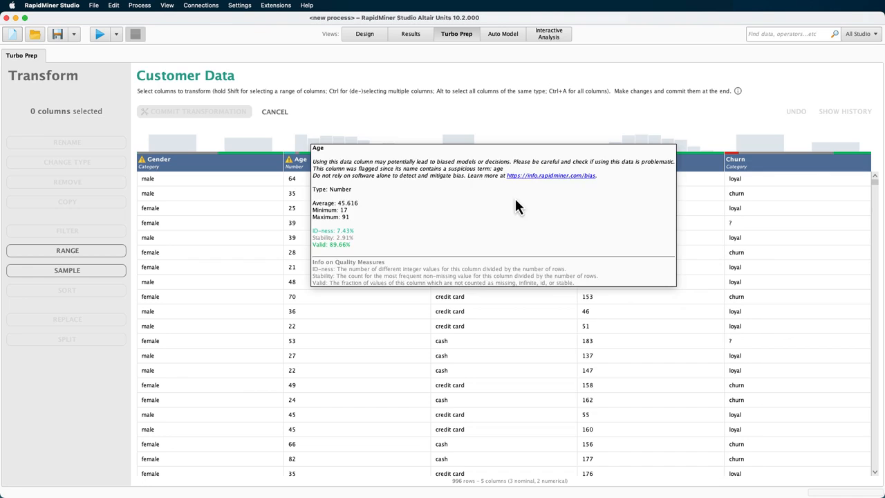
left_click(760, 159)
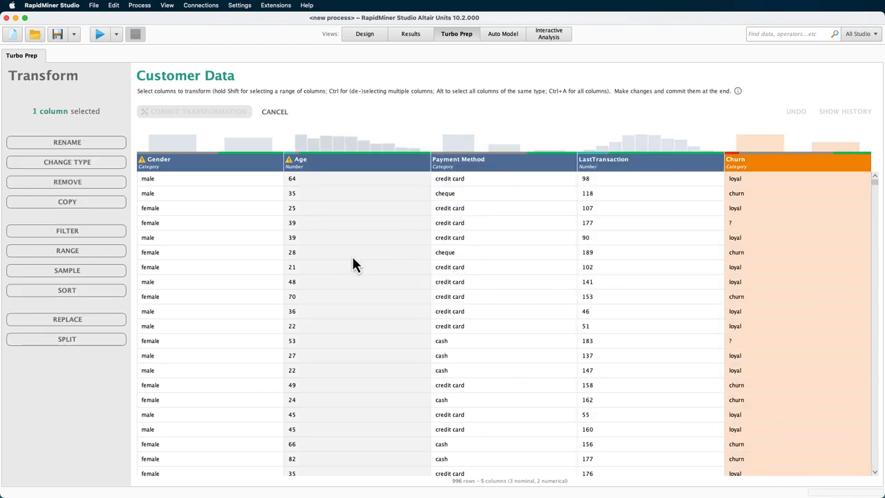
left_click(67, 231)
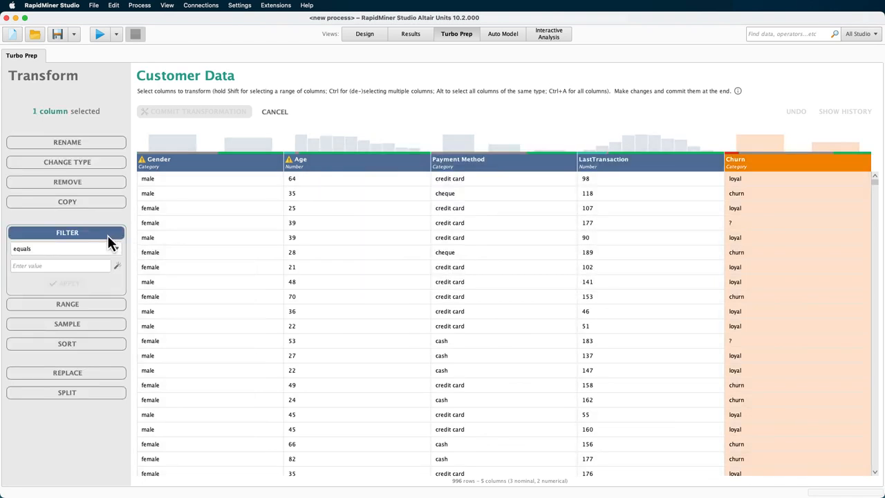
left_click(67, 249)
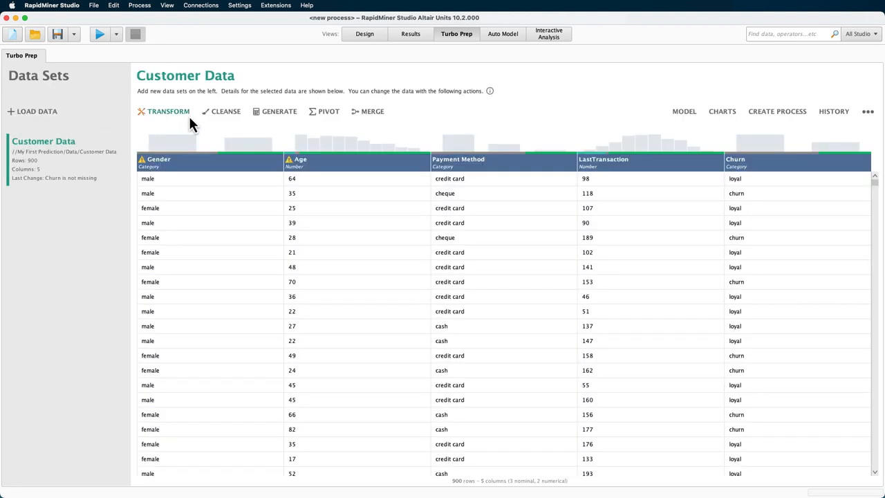
mouse_move(329, 110)
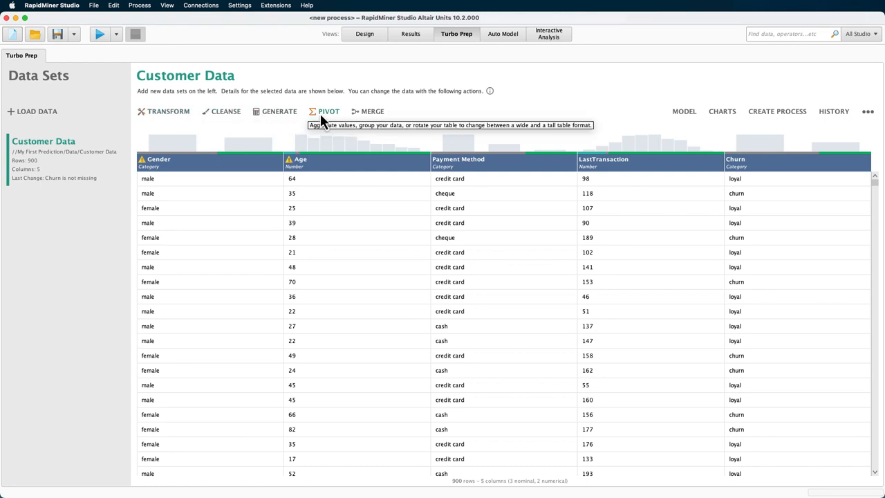
Build a pivot grouped by Churn and Payment Method averaging Age and LastTransaction, shown as a bar chart
left_click(329, 111)
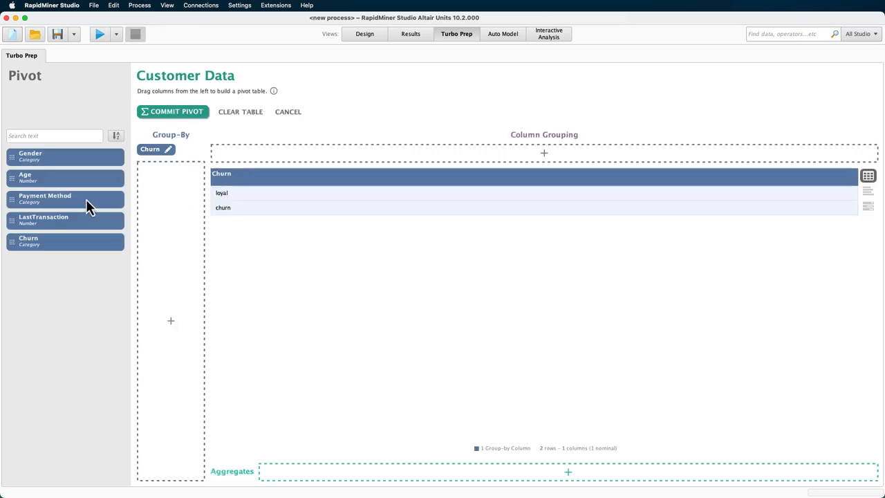
left_click_drag(65, 200, 171, 166)
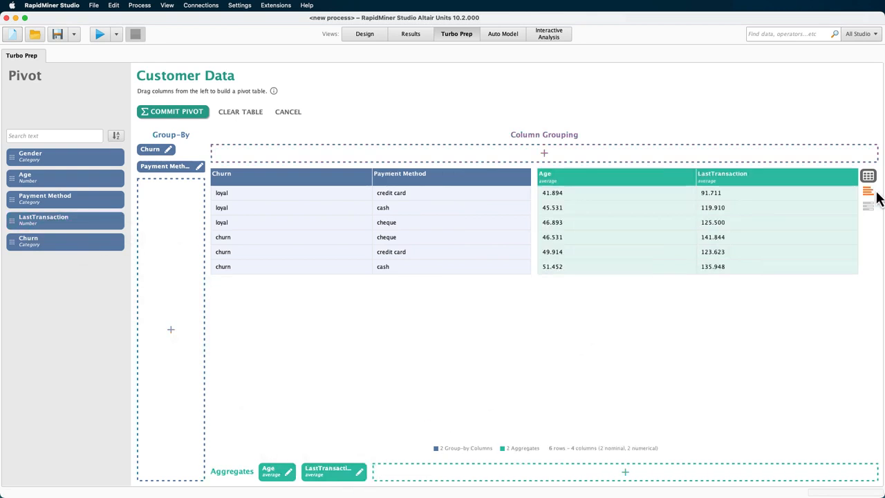
left_click(868, 191)
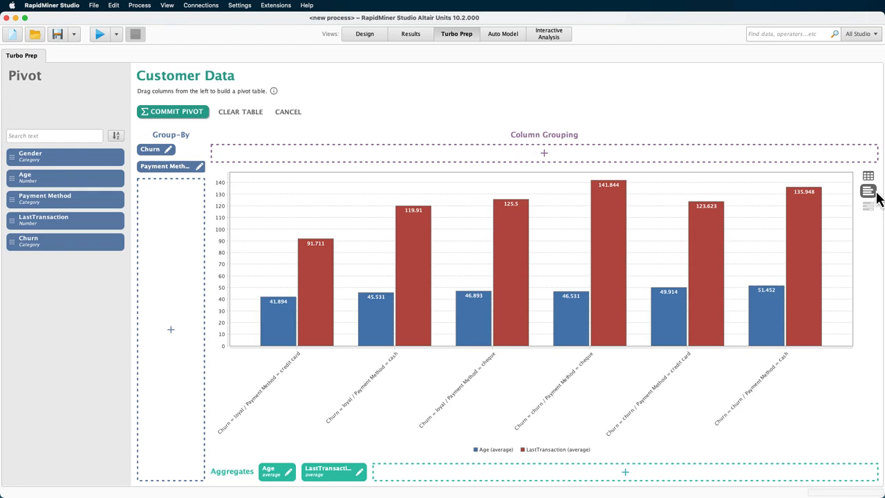
mouse_move(757, 210)
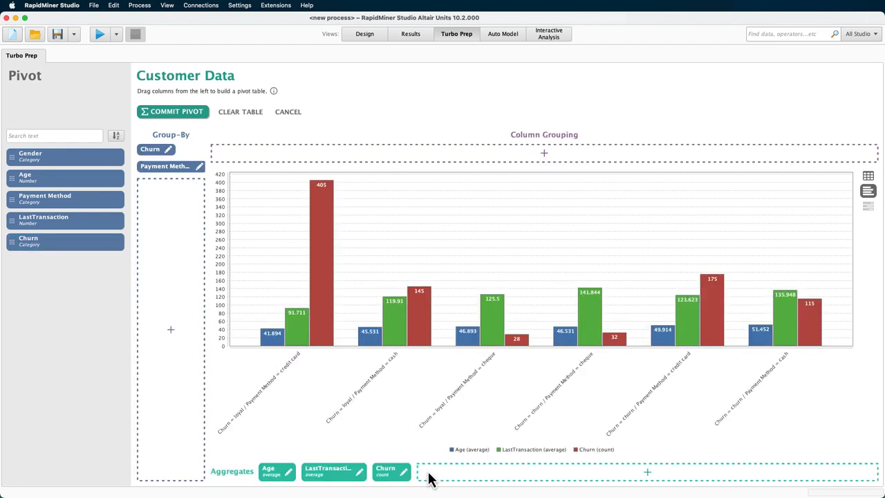
Add a Churn count aggregate to the pivot chart and review the Age aggregation choices
left_click(360, 470)
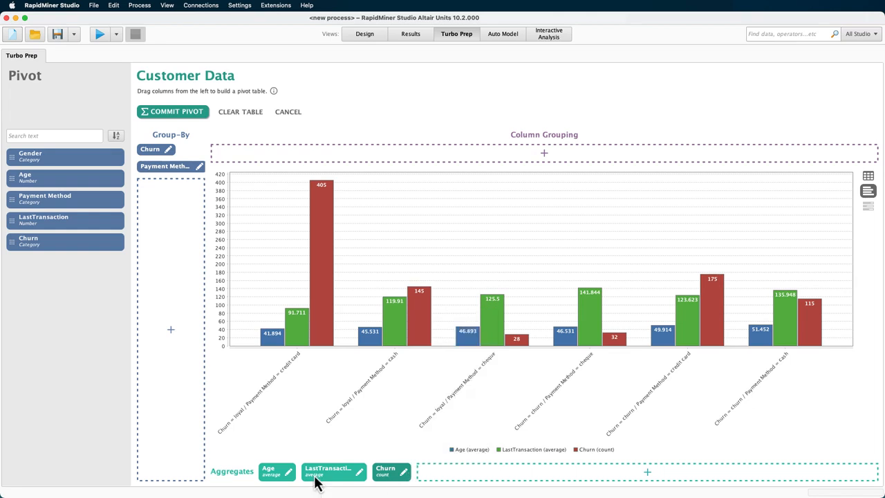
left_click(276, 472)
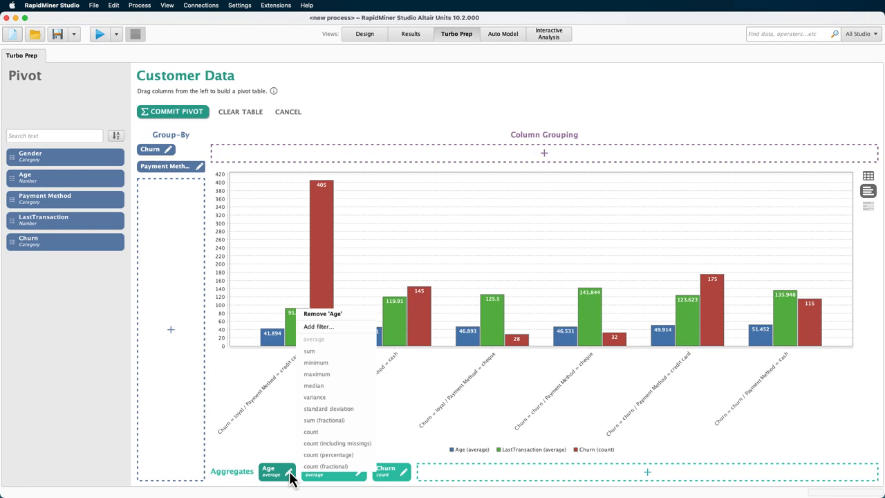
Return the pivot to table view sorted ascending by average Age and LastTransaction
left_click(868, 177)
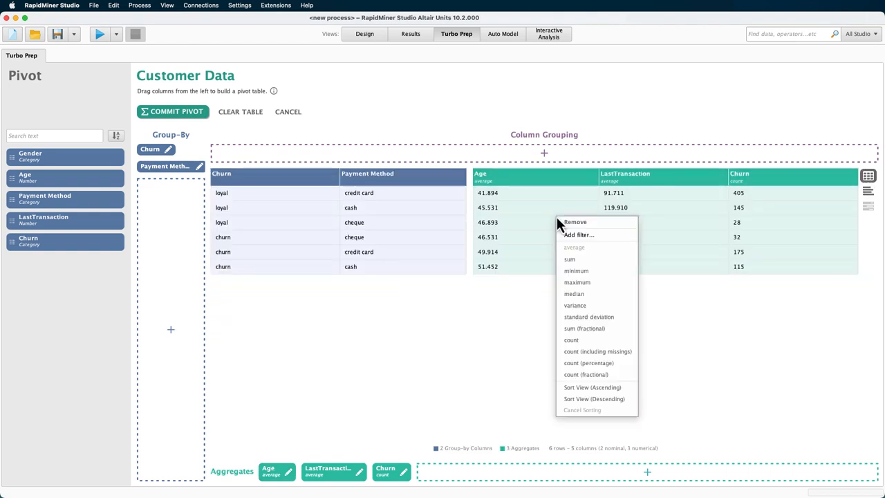
mouse_move(592, 387)
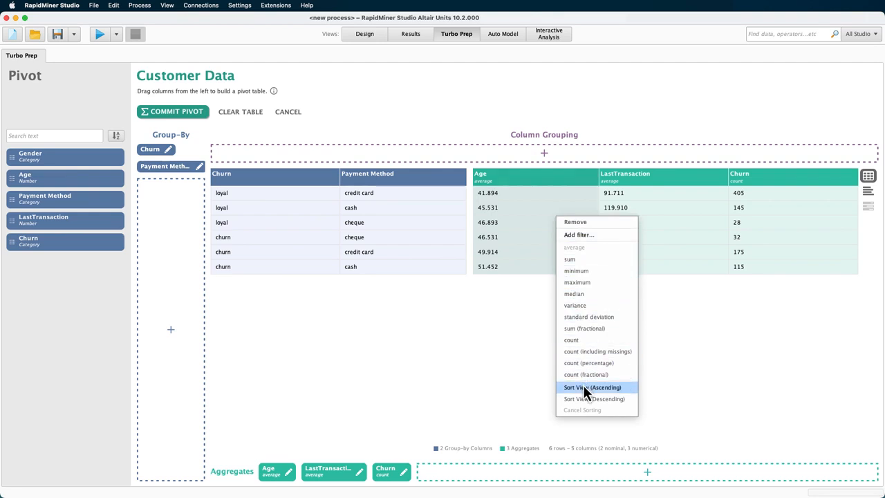
left_click(592, 387)
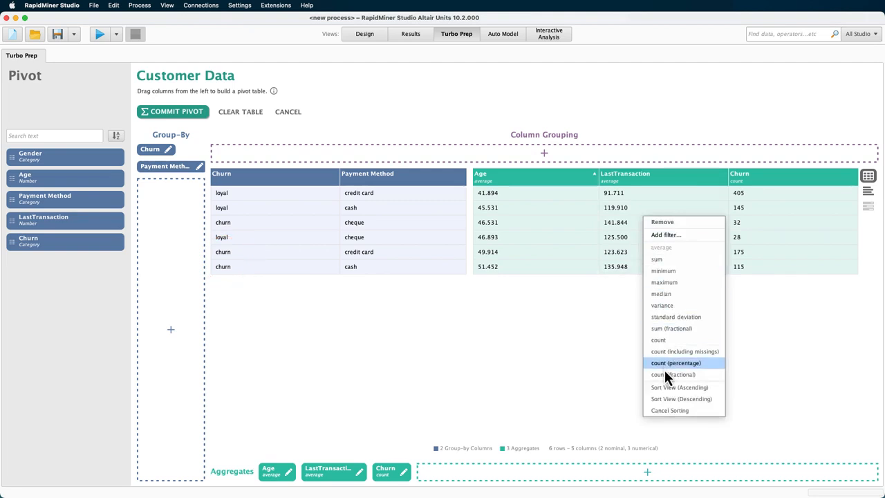
left_click(679, 388)
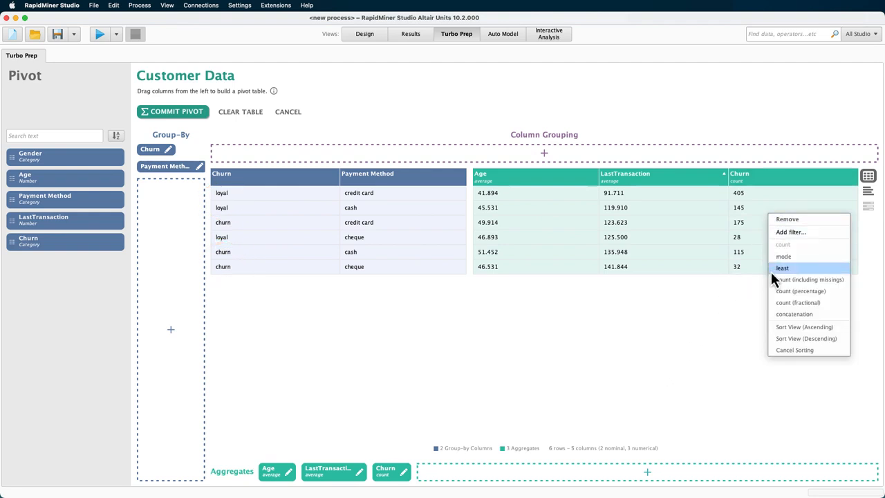
left_click(806, 337)
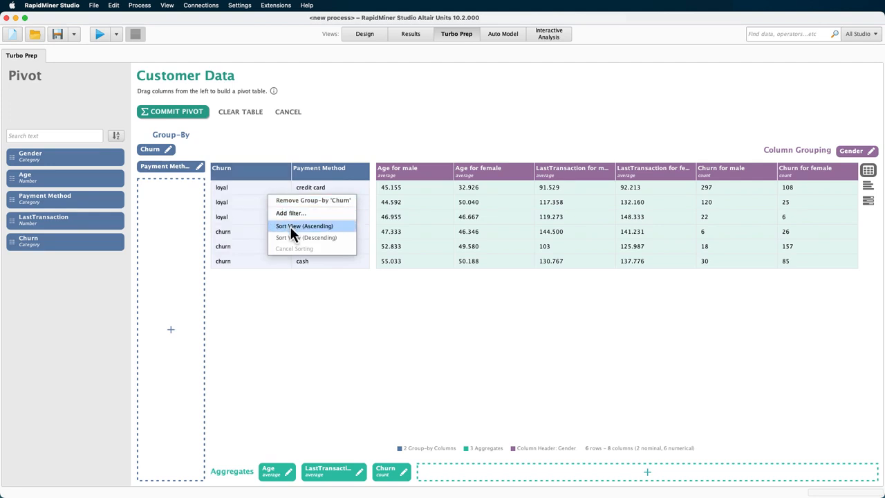
Sort the Gender-split pivot rows ascending by Churn so churn groups precede loyal ones
left_click(304, 227)
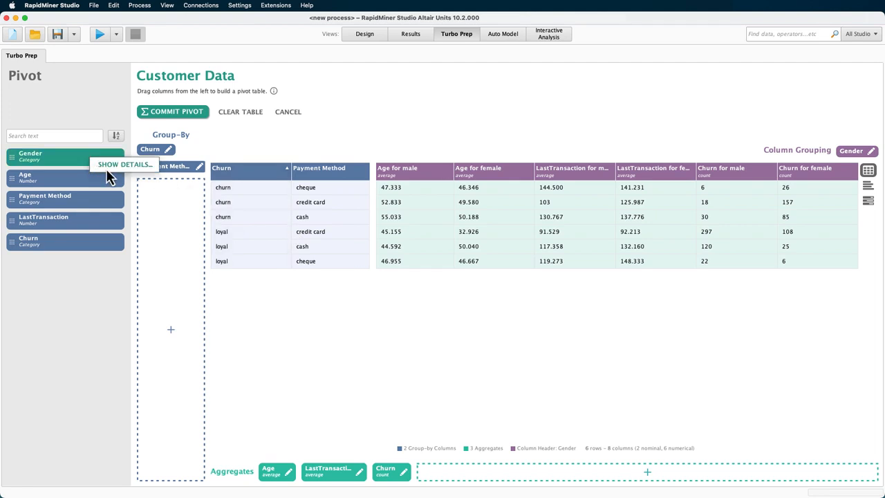
left_click(125, 163)
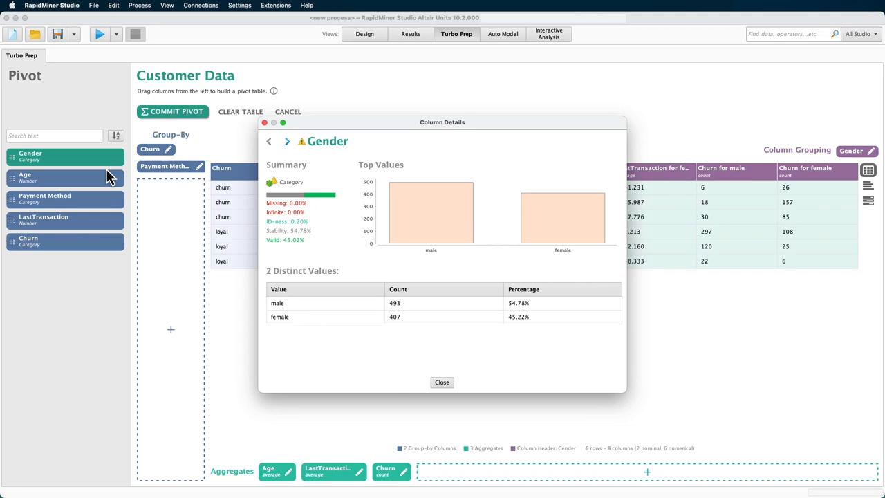
mouse_move(377, 339)
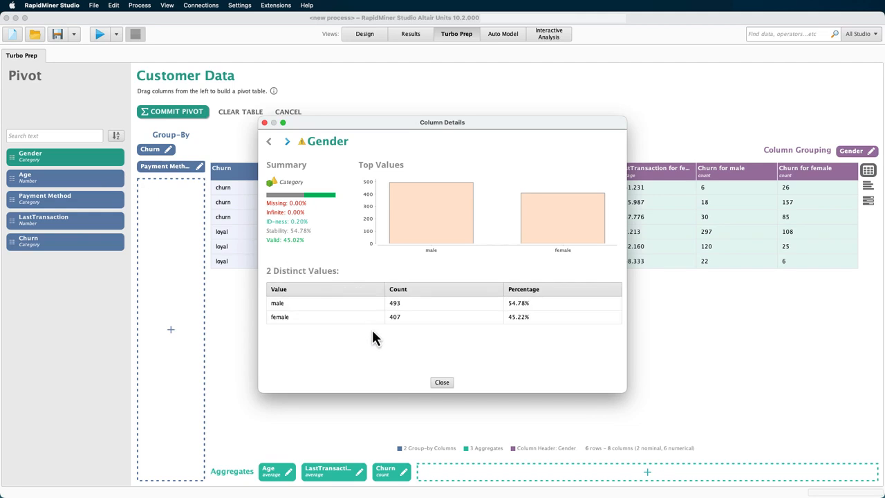
left_click(443, 382)
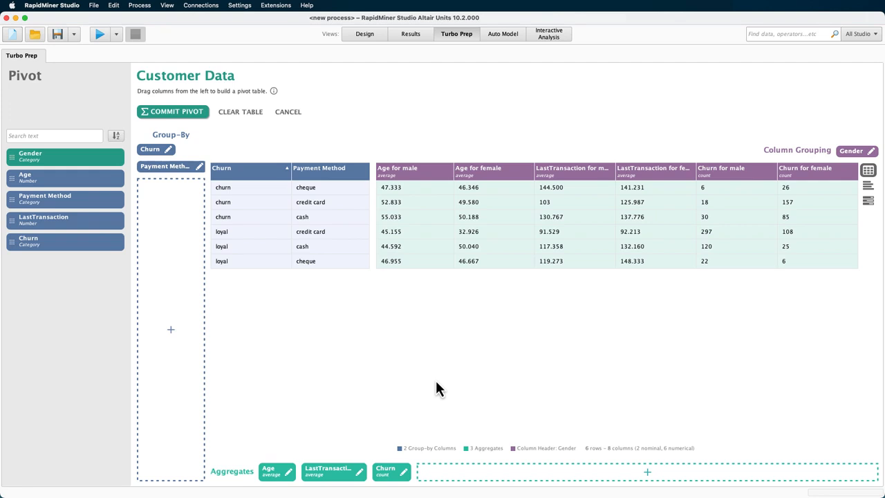
mouse_move(426, 366)
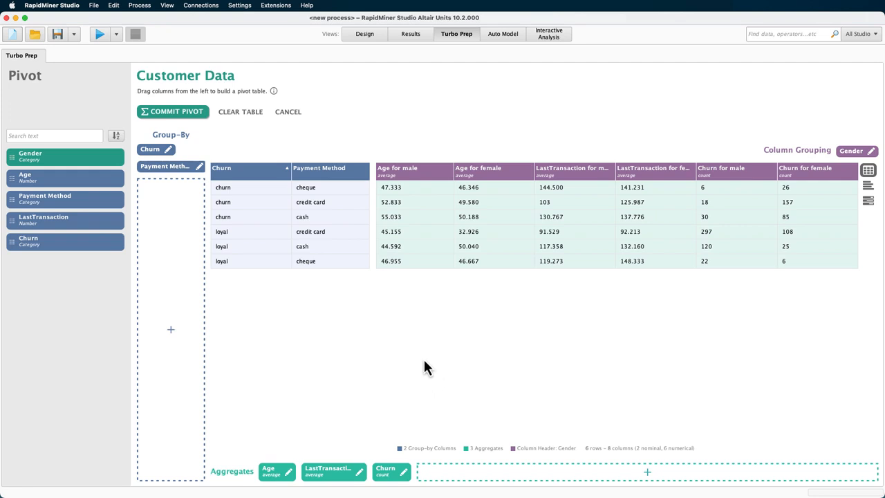
Commit the pivot as a 6-row, 8-column Customer Data set and start exporting it
left_click(172, 111)
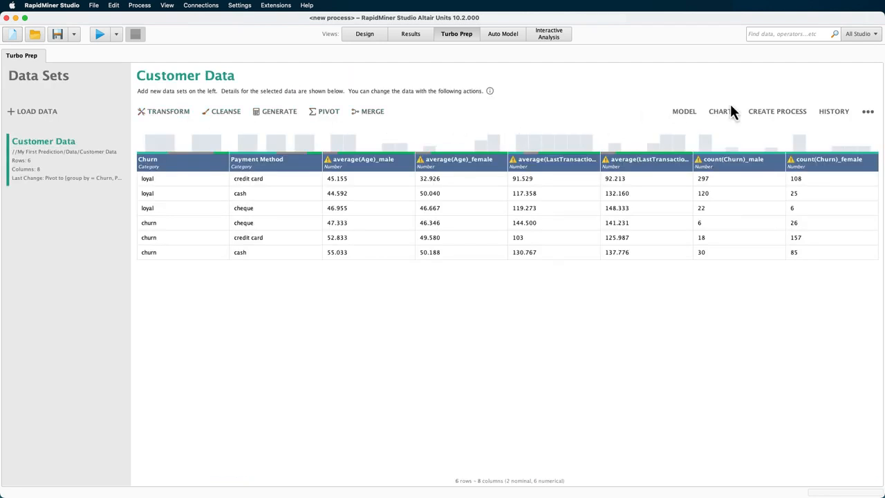
left_click(868, 110)
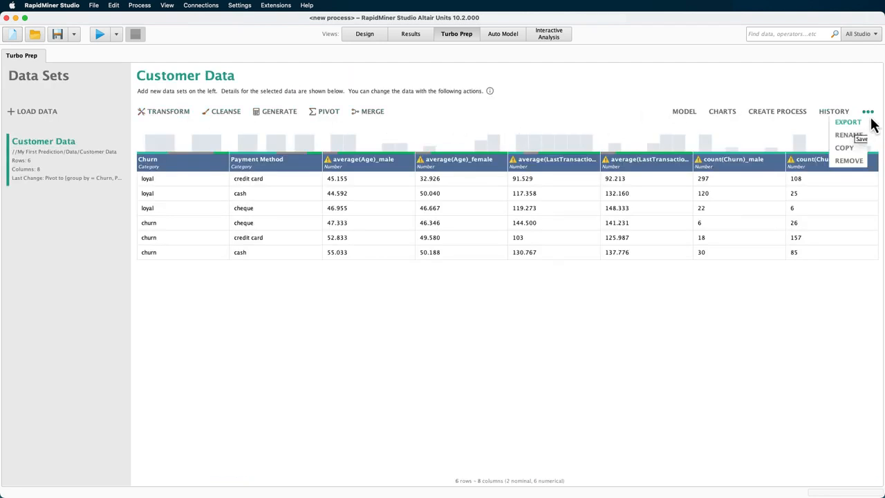
left_click(848, 122)
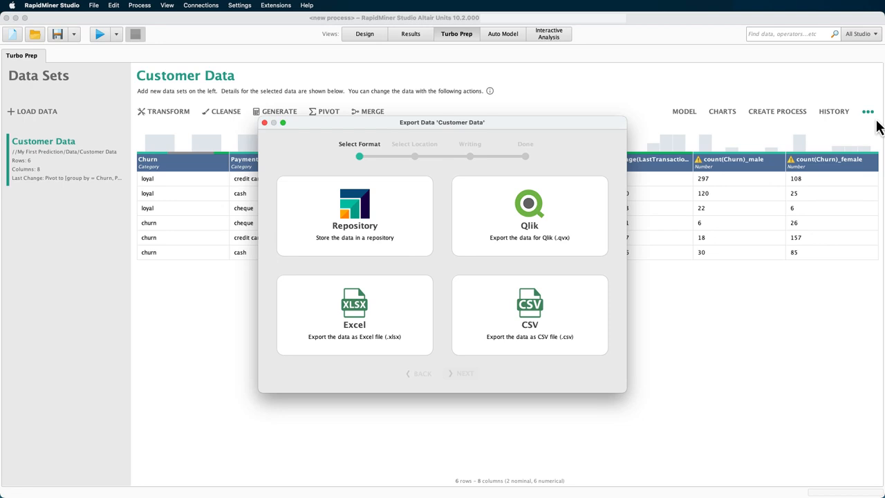